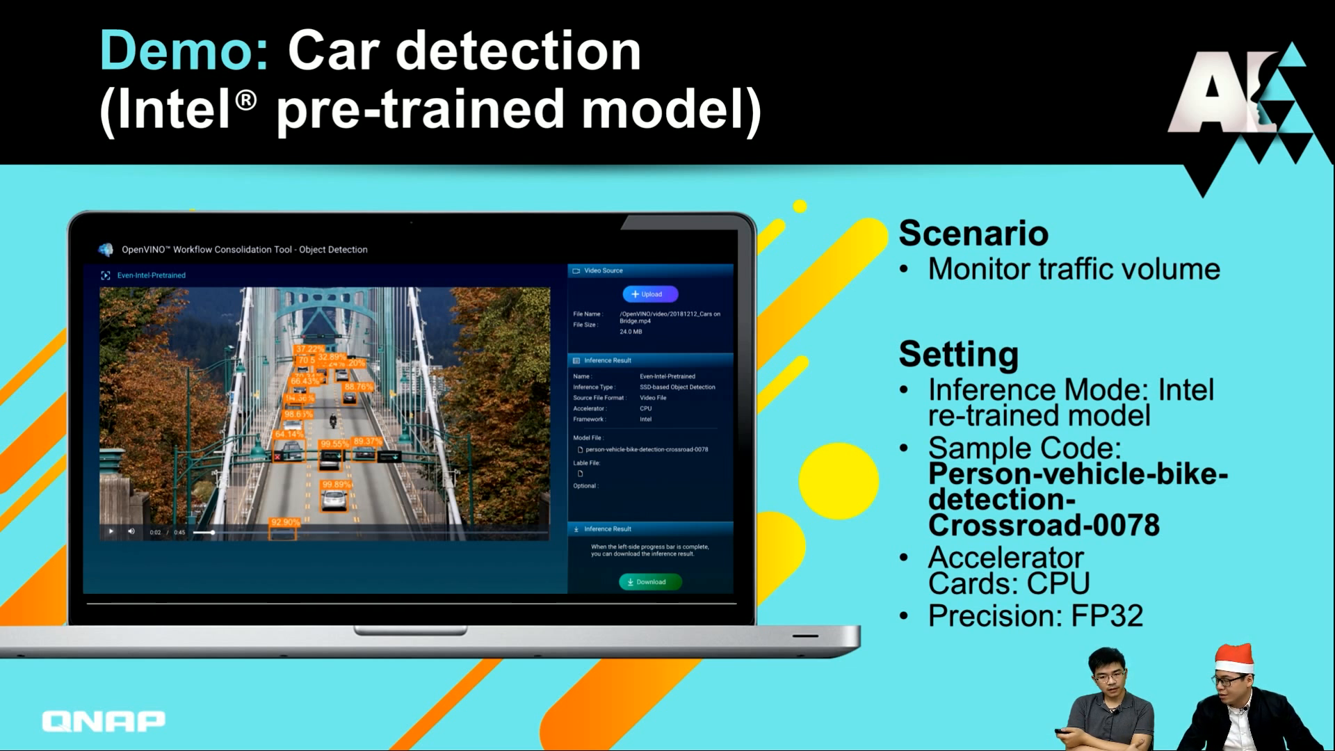
- Upload Demo_Car on Bridge.mp4 from the video folder and start detection on it
{"action": "key", "text": "right"}
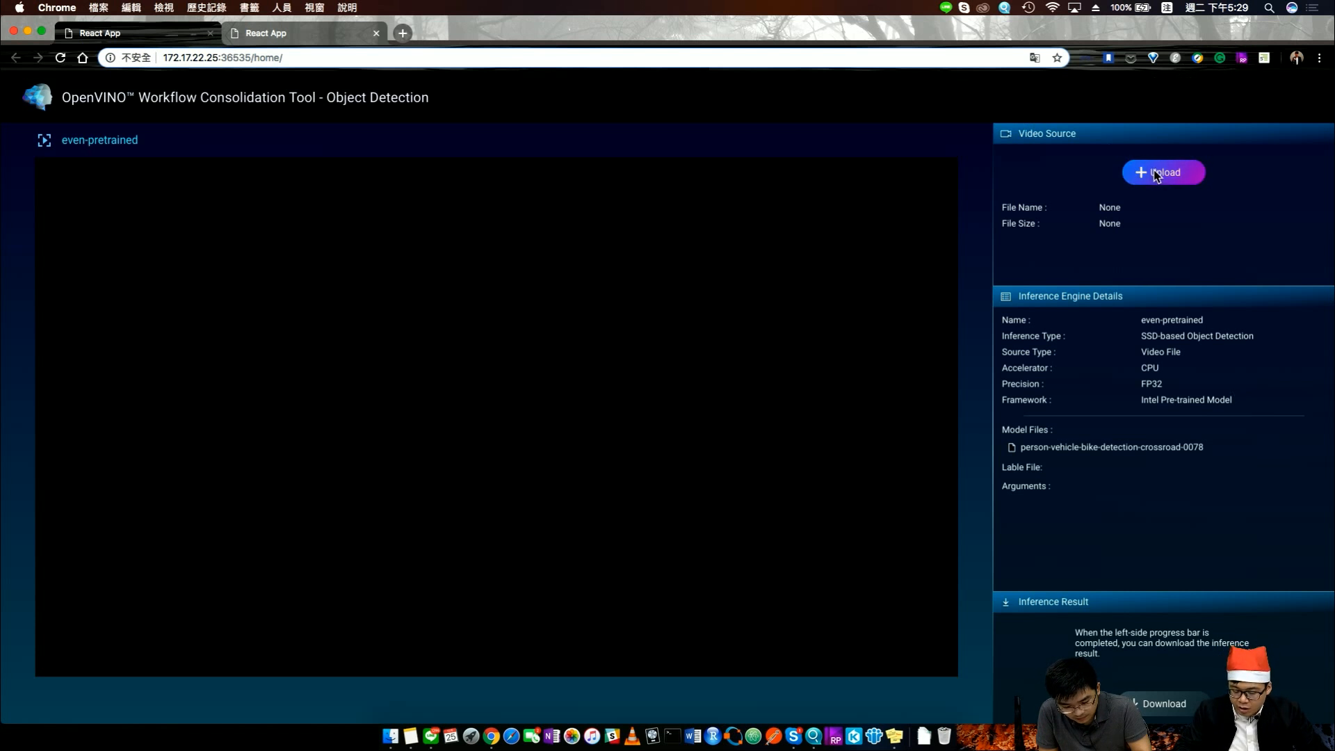
{"action": "mouse_move", "coordinate": [918, 293]}
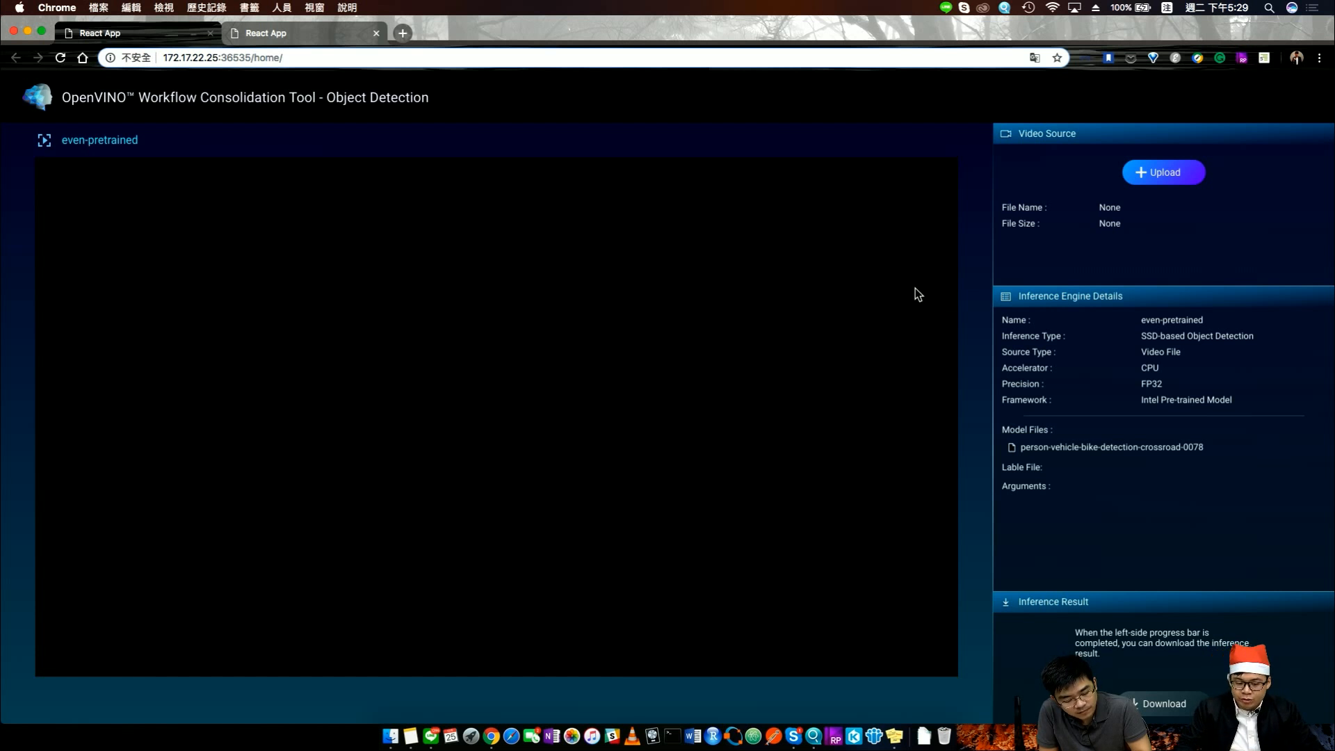
{"action": "mouse_move", "coordinate": [1056, 212]}
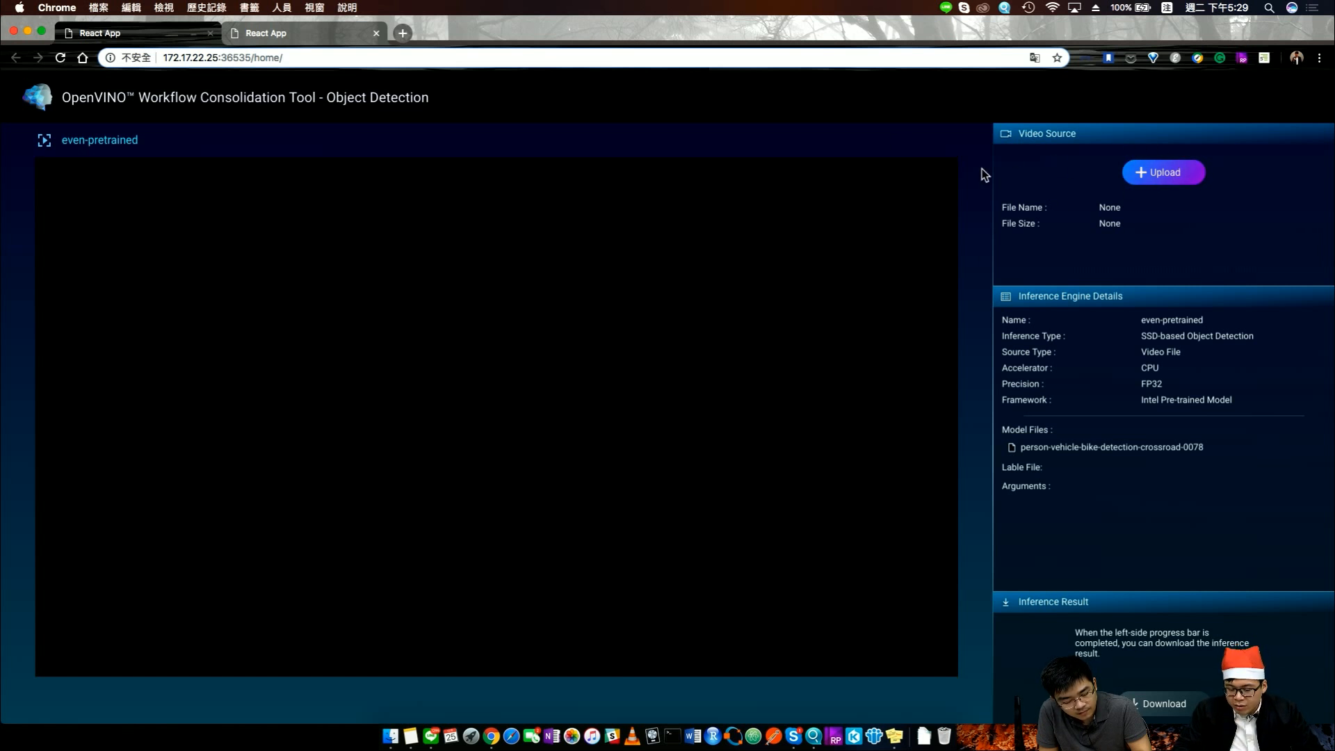
{"action": "left_click", "coordinate": [1164, 172]}
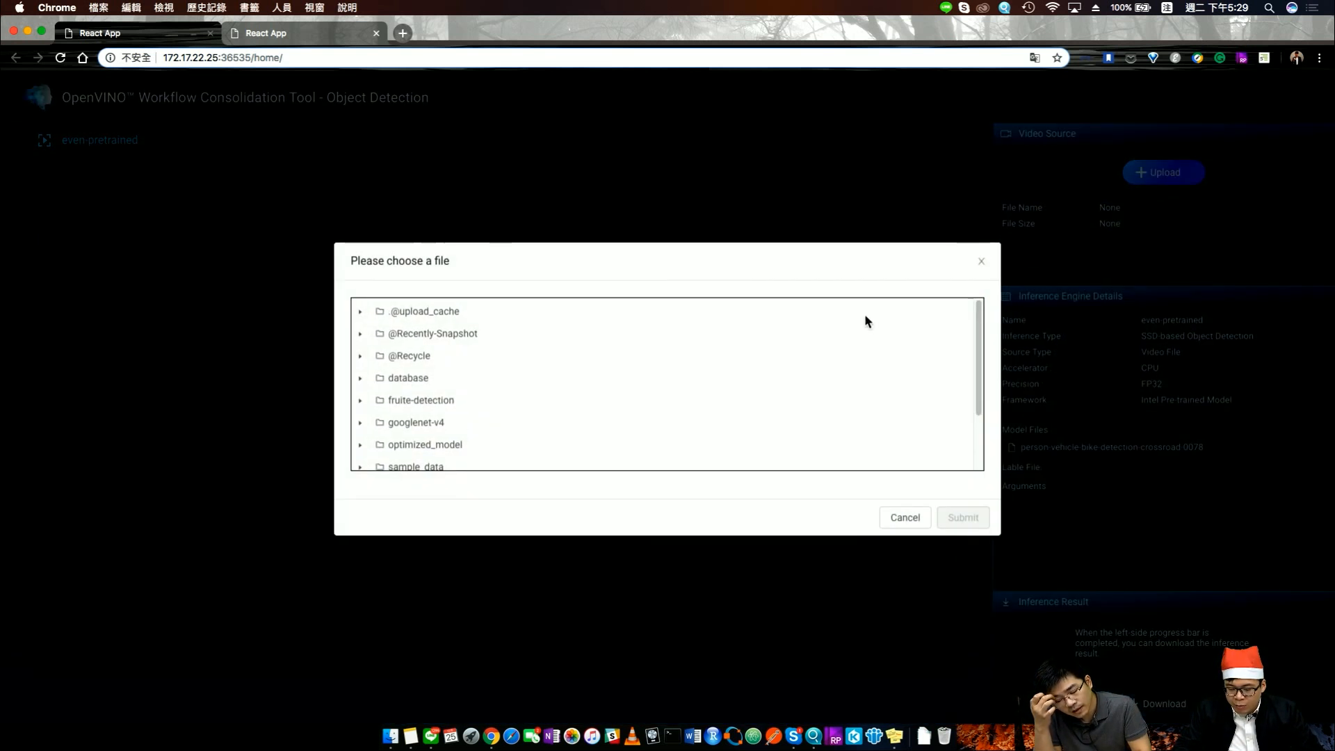
{"action": "scroll", "scroll_direction": "down", "scroll_amount": 3}
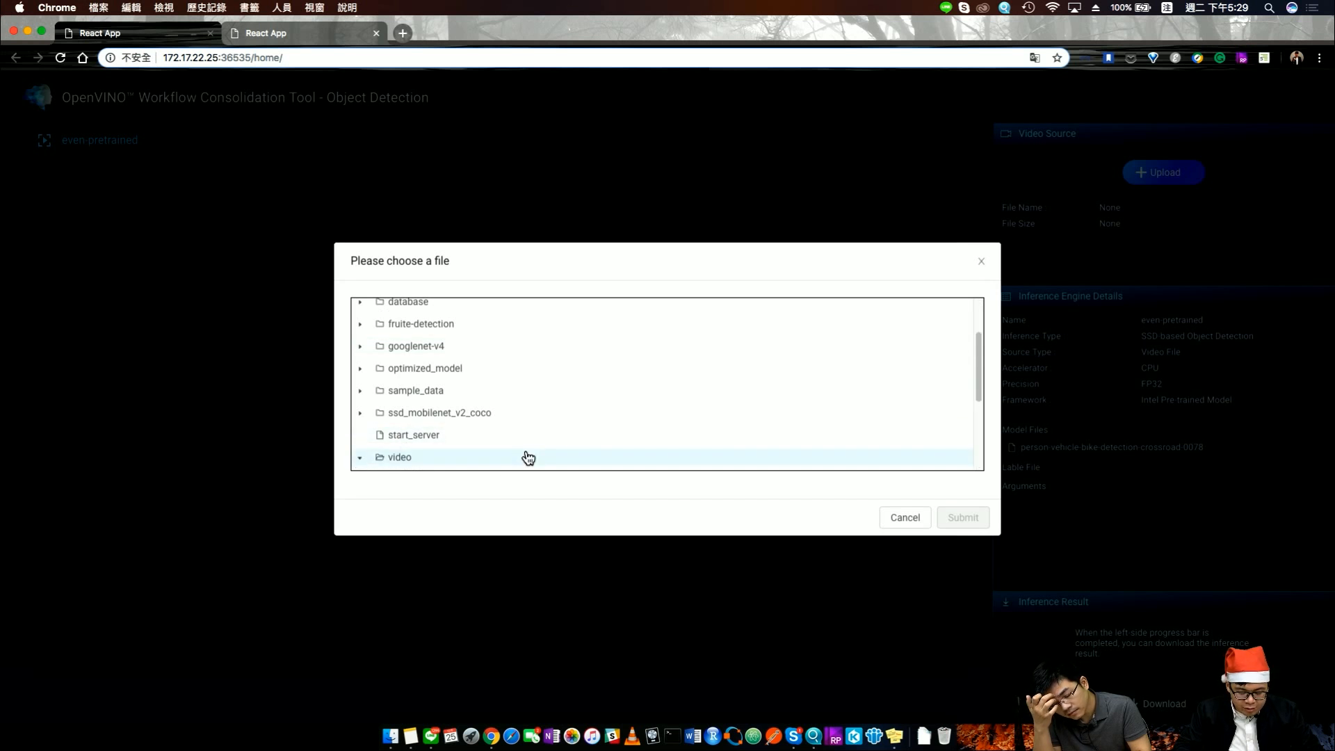
{"action": "left_click", "coordinate": [398, 457]}
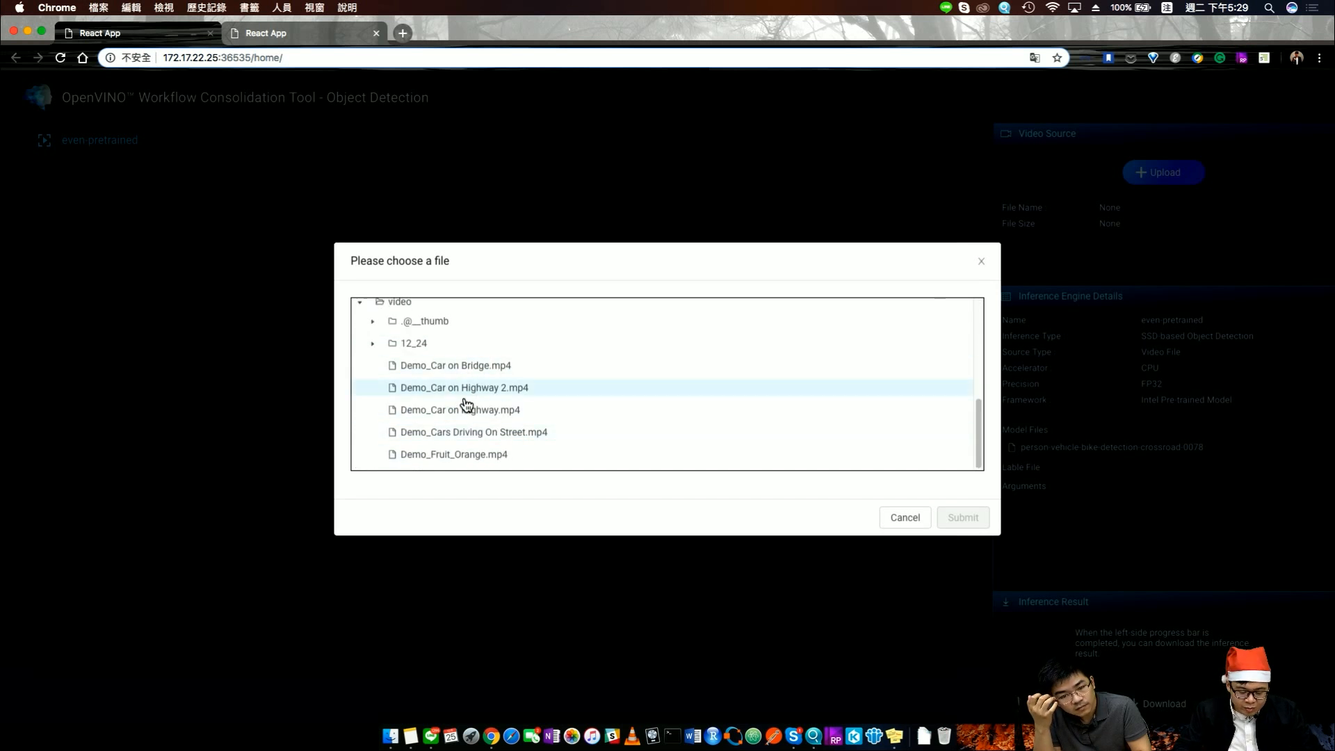
{"action": "left_click", "coordinate": [455, 365]}
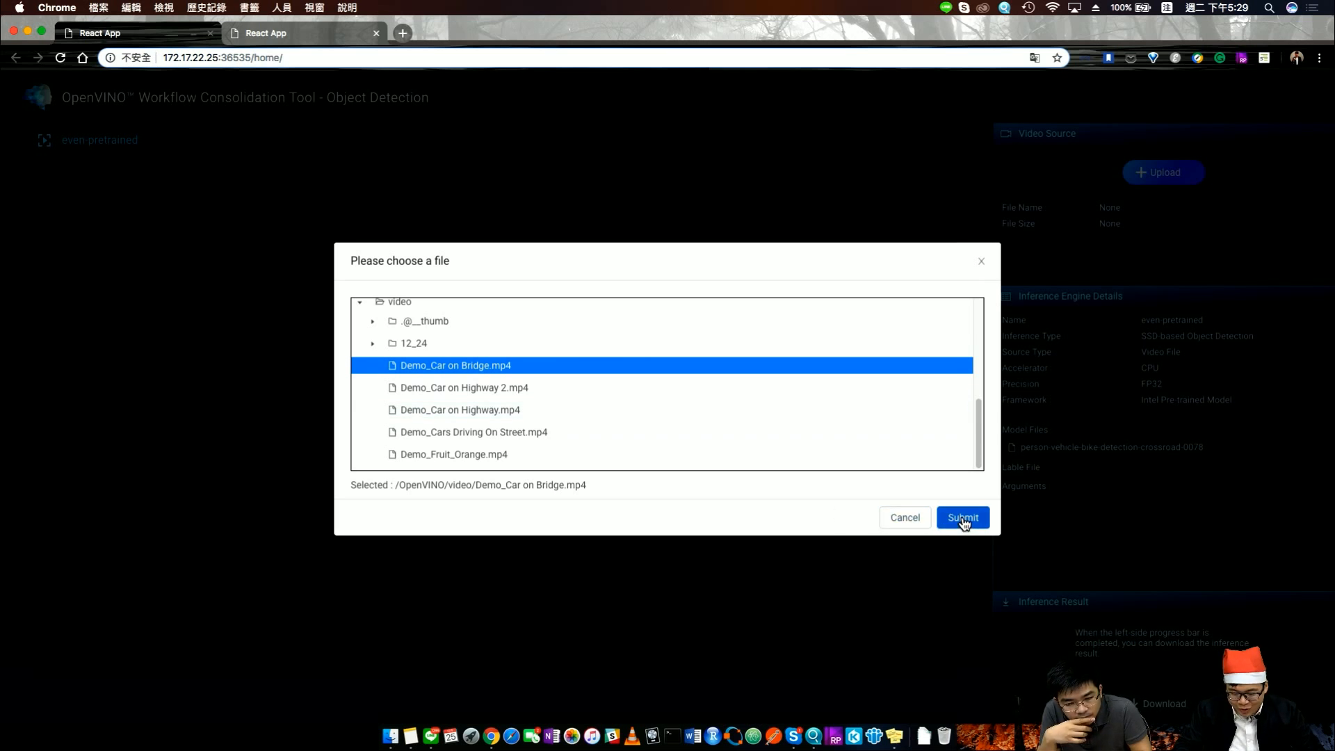
{"action": "left_click", "coordinate": [962, 517]}
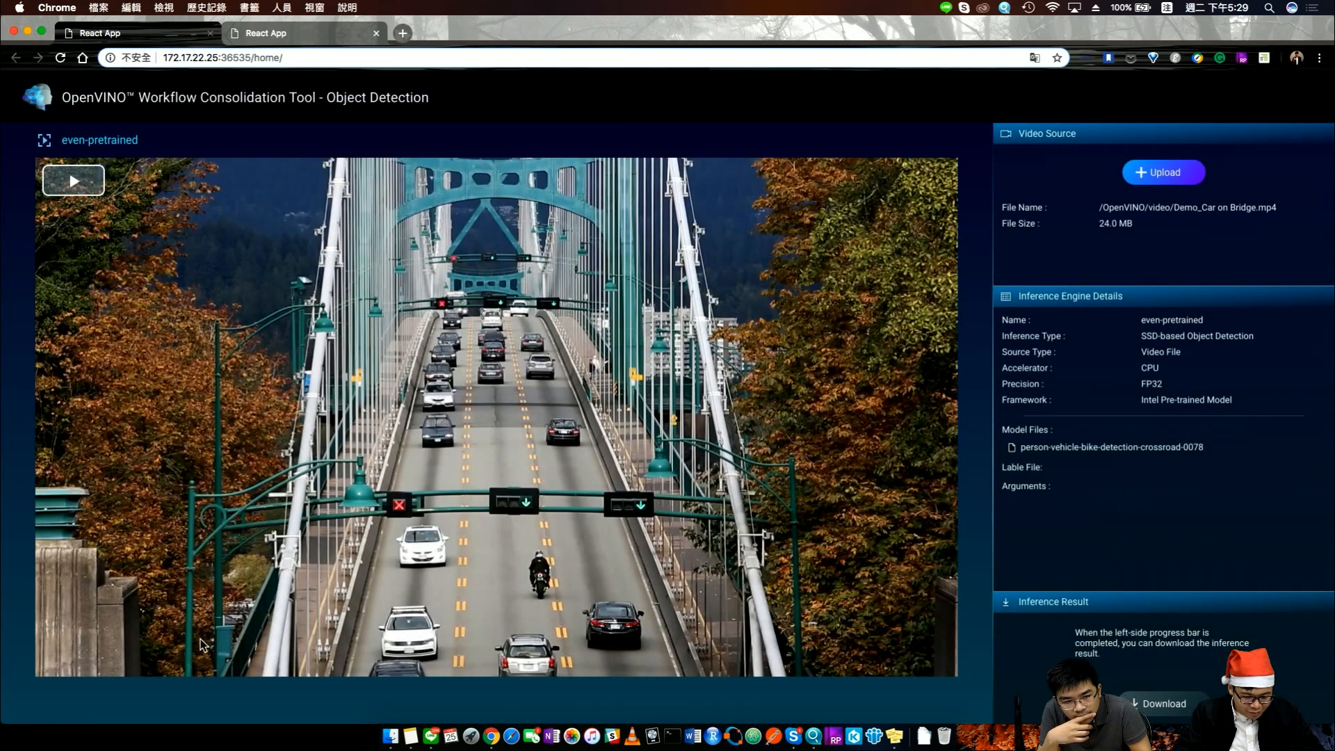
{"action": "left_click", "coordinate": [73, 179]}
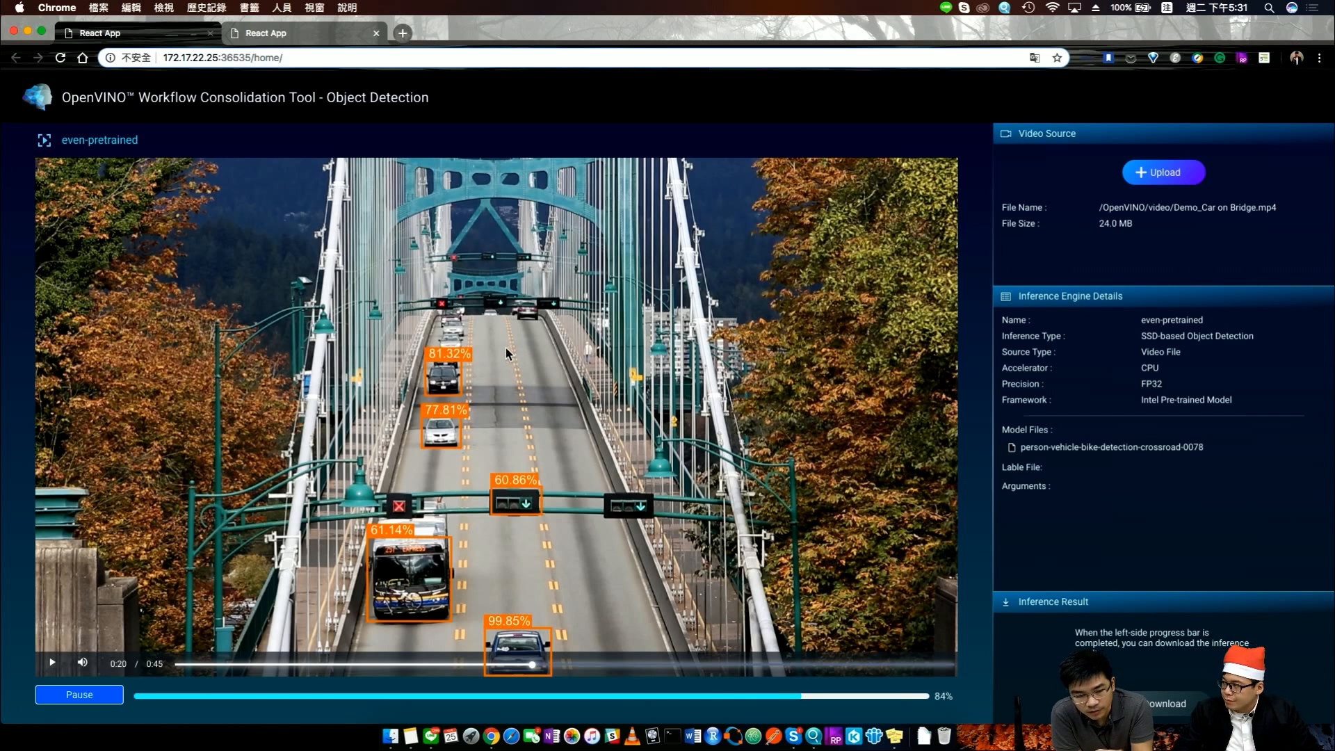
{"action": "mouse_move", "coordinate": [483, 347]}
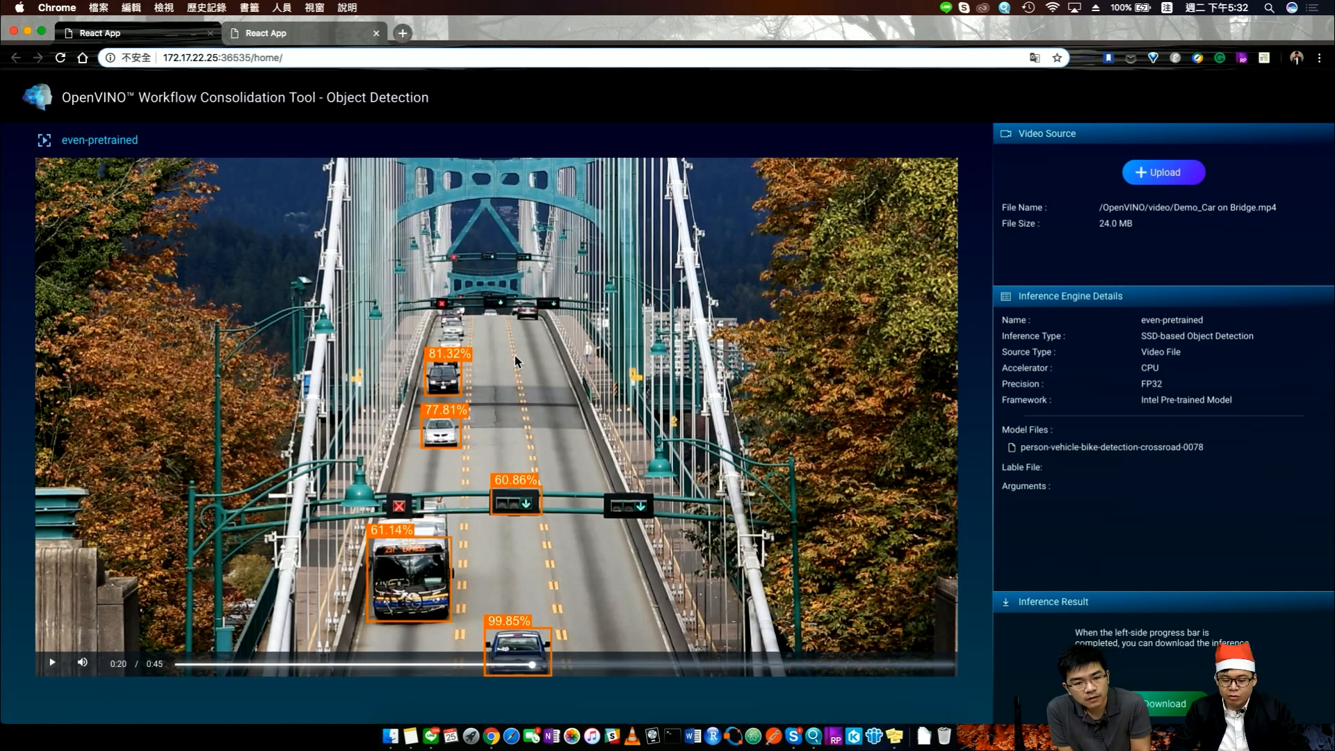
{"action": "mouse_move", "coordinate": [952, 246]}
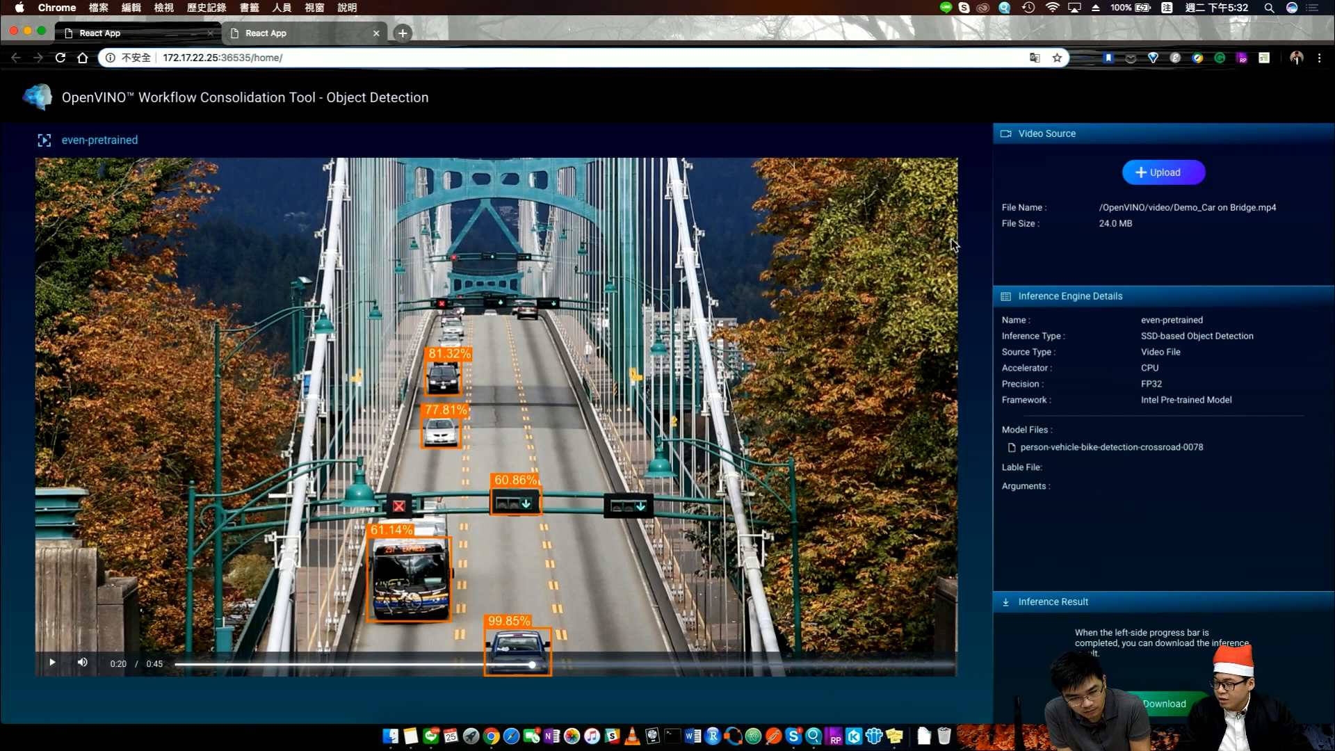
{"action": "mouse_move", "coordinate": [569, 332]}
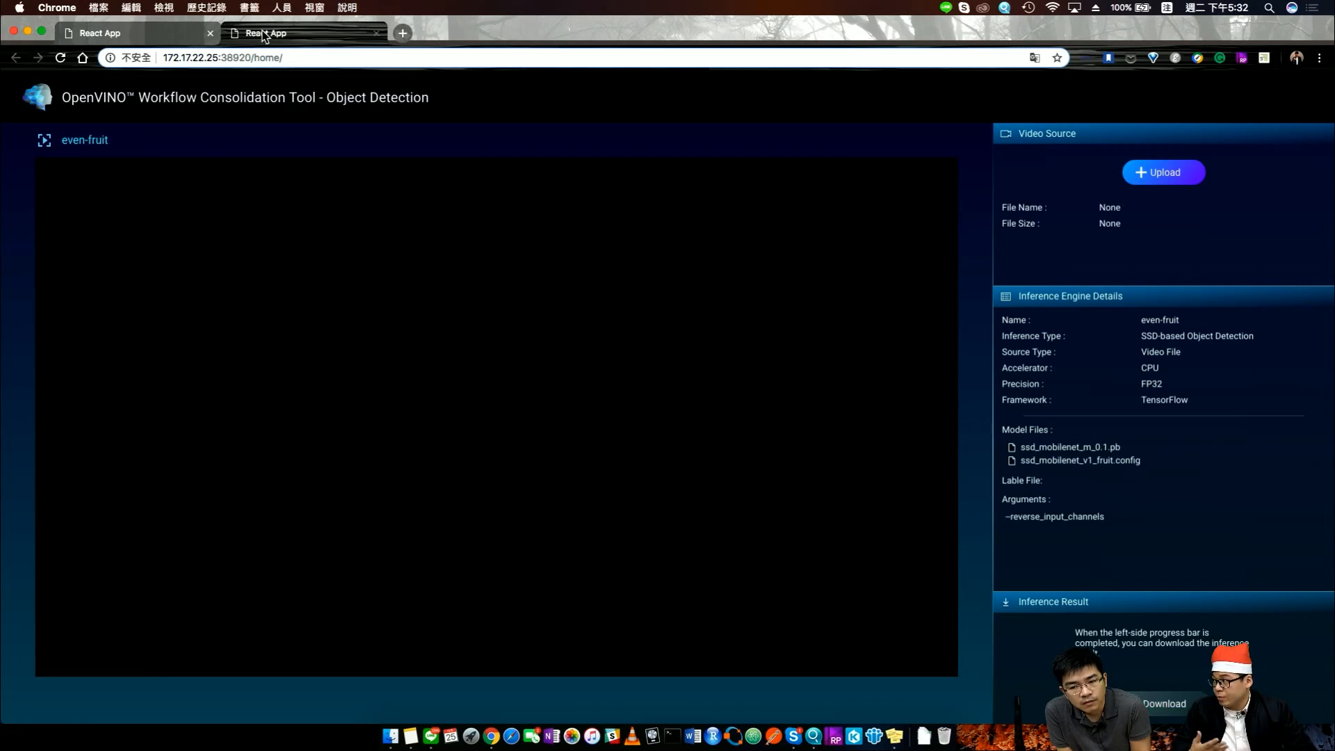
{"action": "mouse_move", "coordinate": [302, 34]}
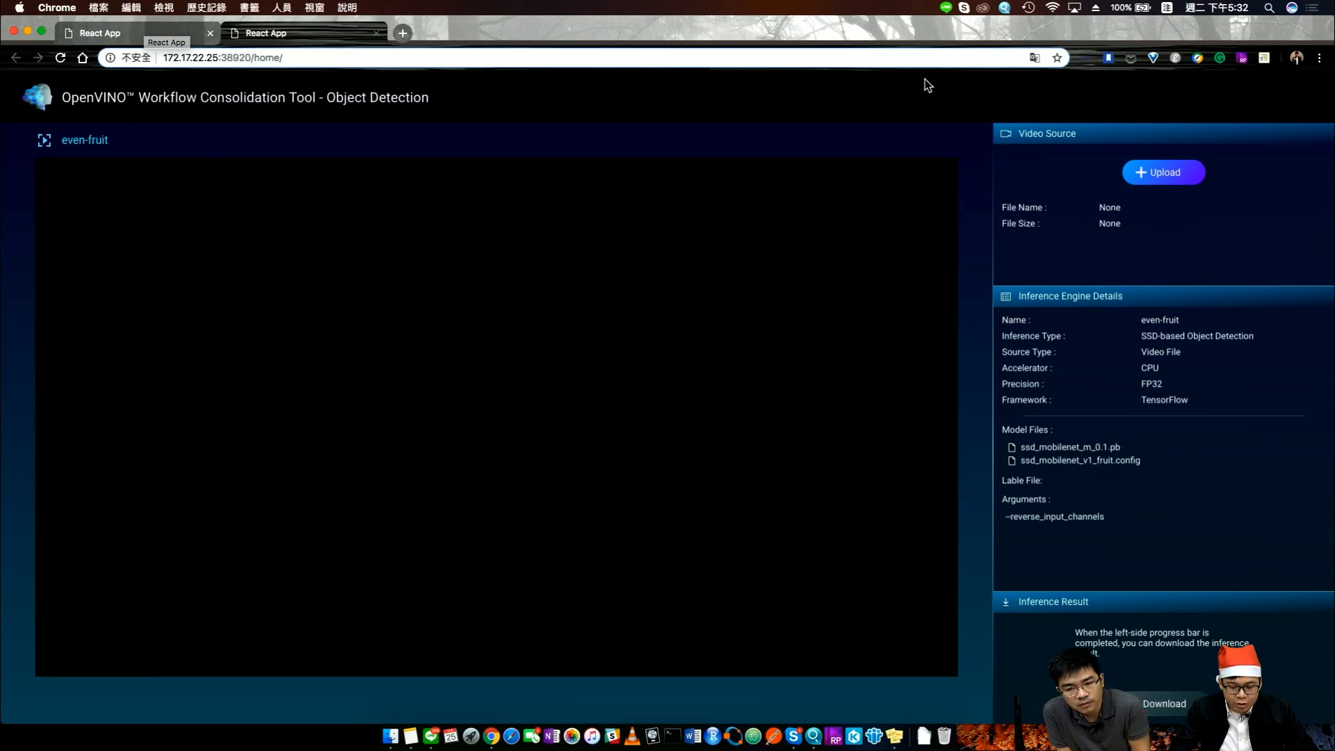
{"action": "mouse_move", "coordinate": [860, 367]}
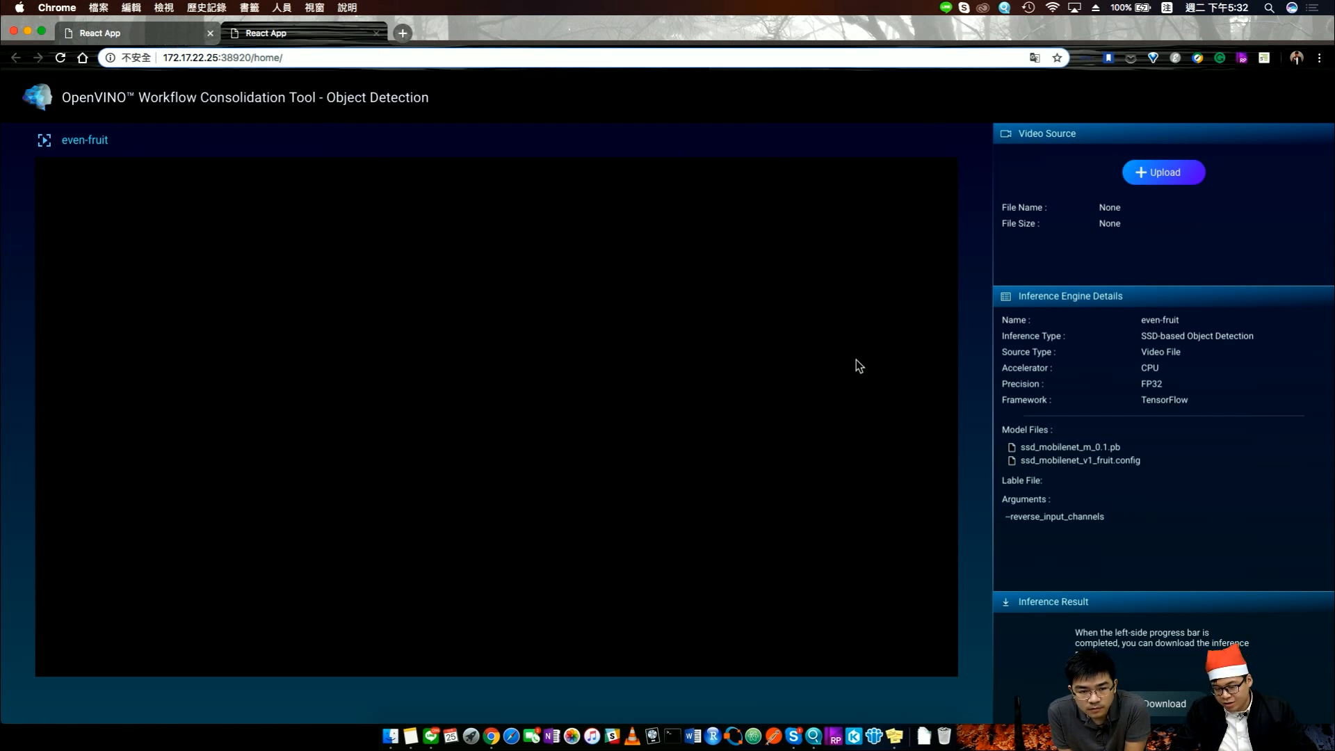
- Upload Demo_Fruit_Orange.mp4 from the video folder as the even-fruit video source
{"action": "left_click", "coordinate": [1164, 172]}
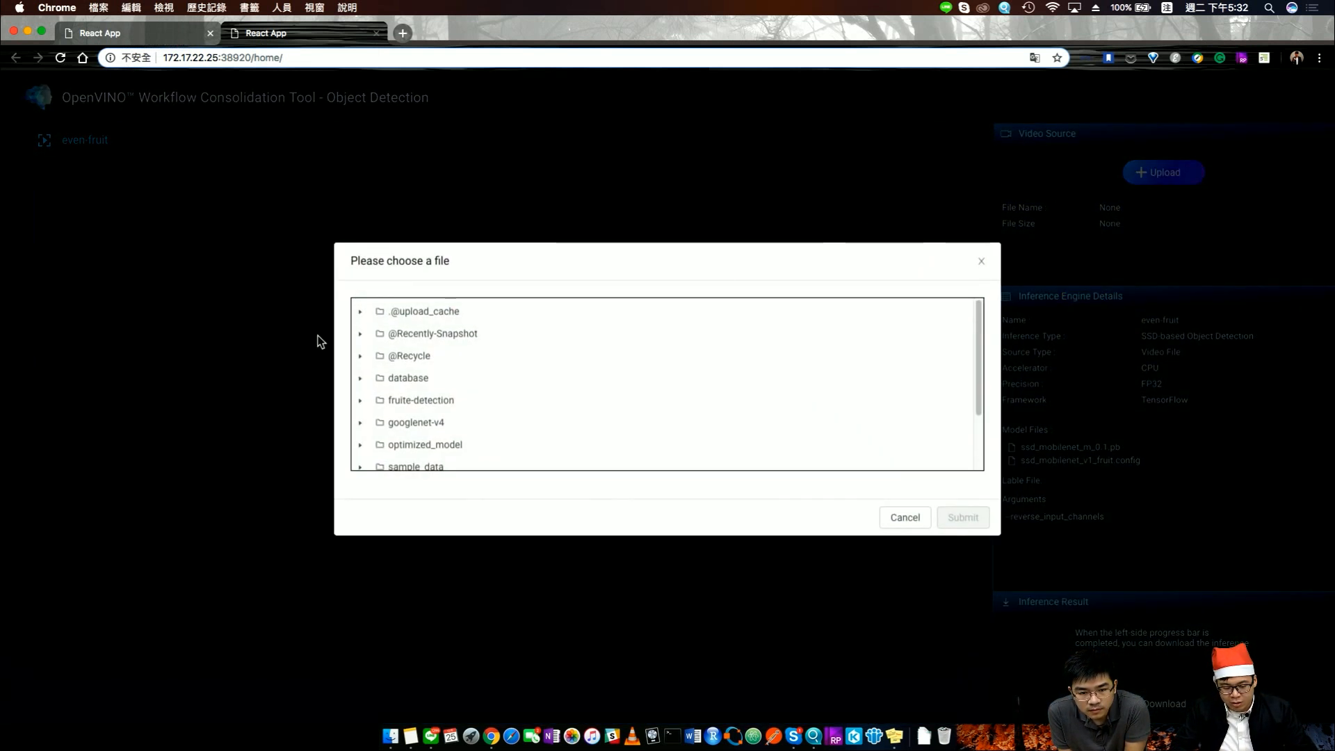
{"action": "left_click", "coordinate": [904, 517]}
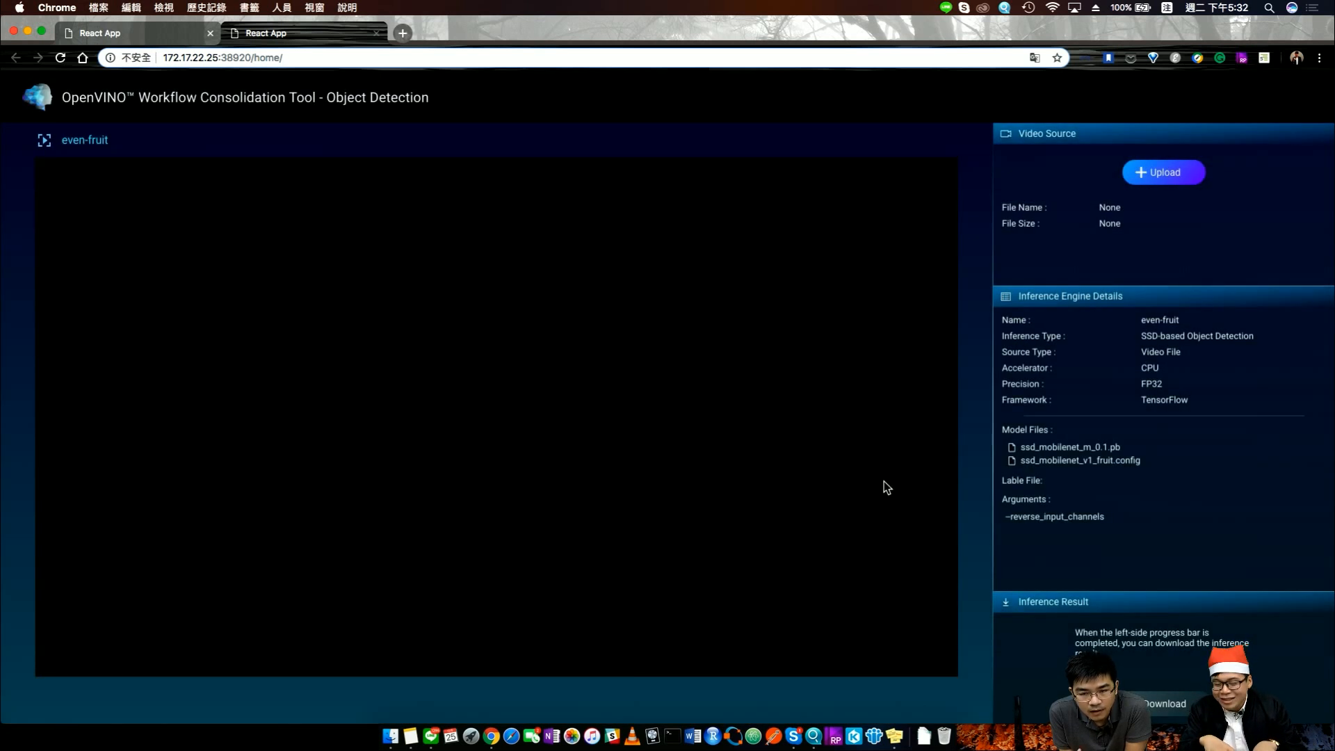
{"action": "mouse_move", "coordinate": [1164, 172]}
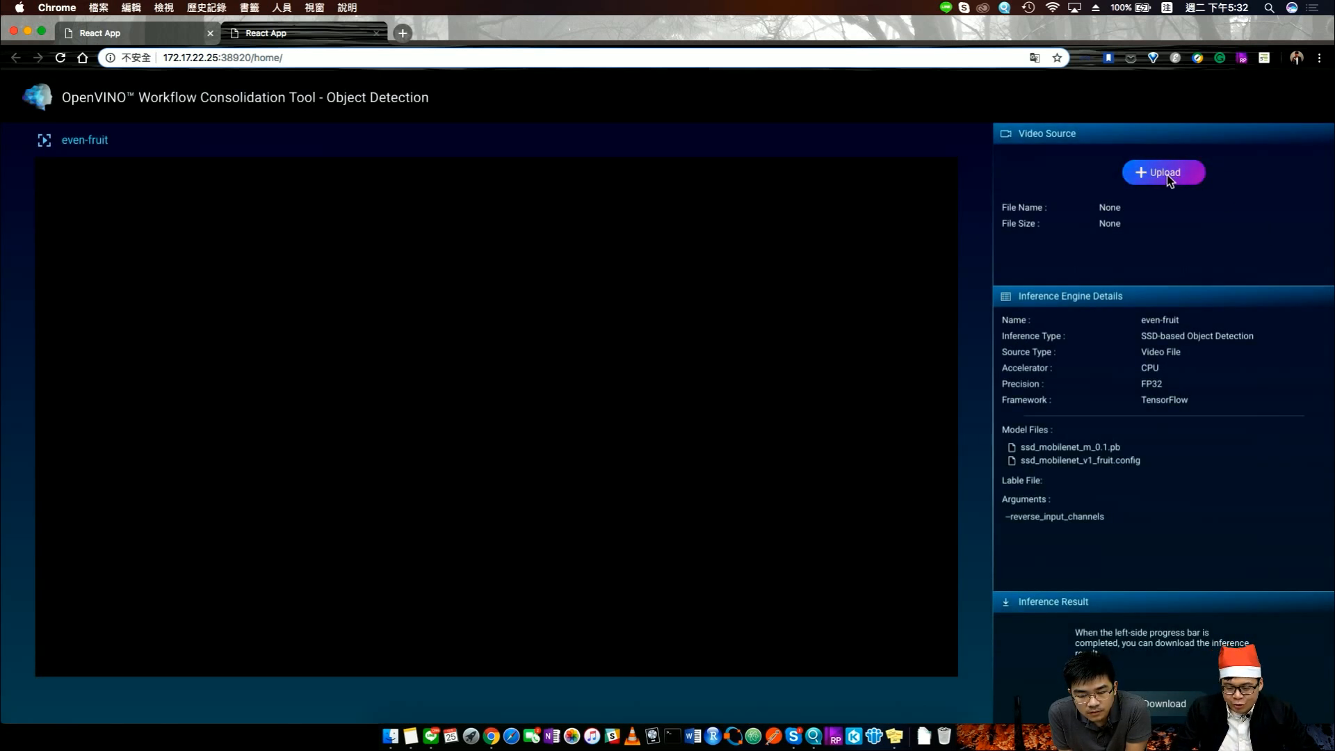
{"action": "left_click", "coordinate": [1164, 172]}
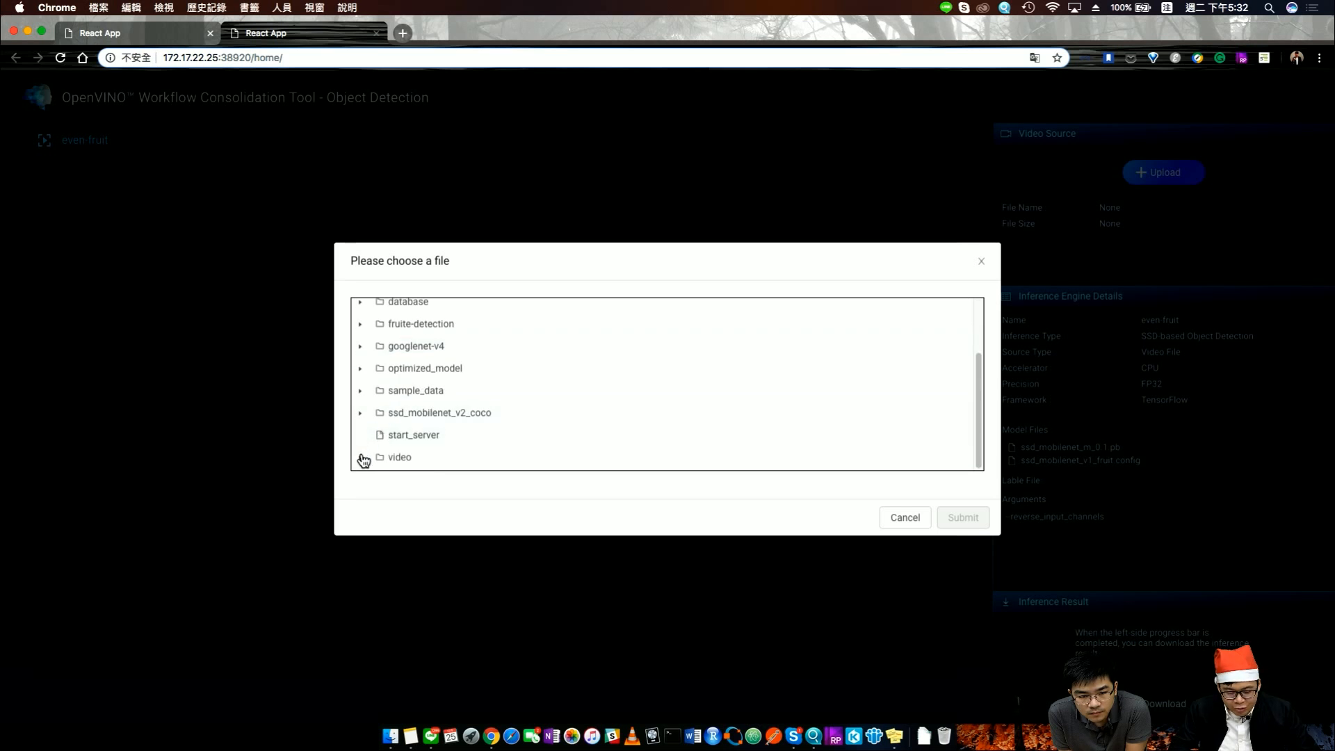
{"action": "left_click", "coordinate": [361, 457]}
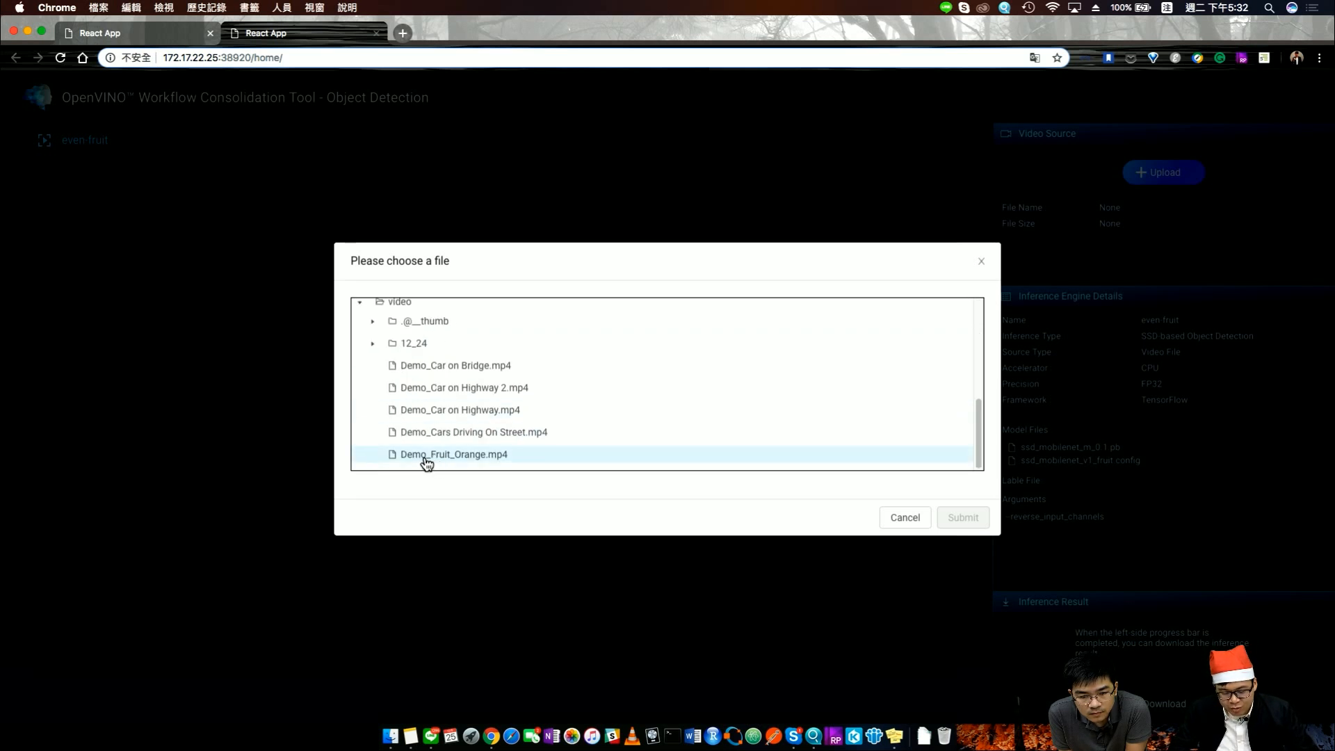
{"action": "left_click", "coordinate": [961, 518]}
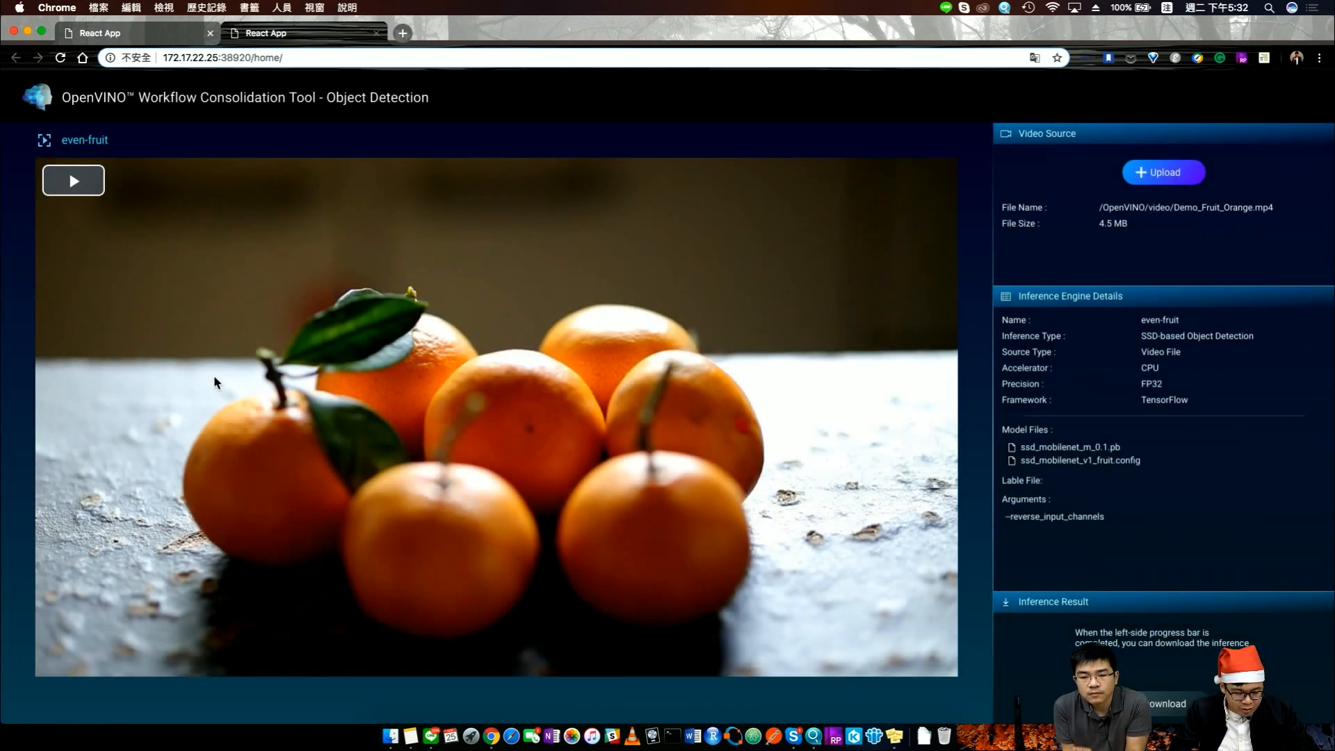
{"action": "left_click", "coordinate": [72, 179]}
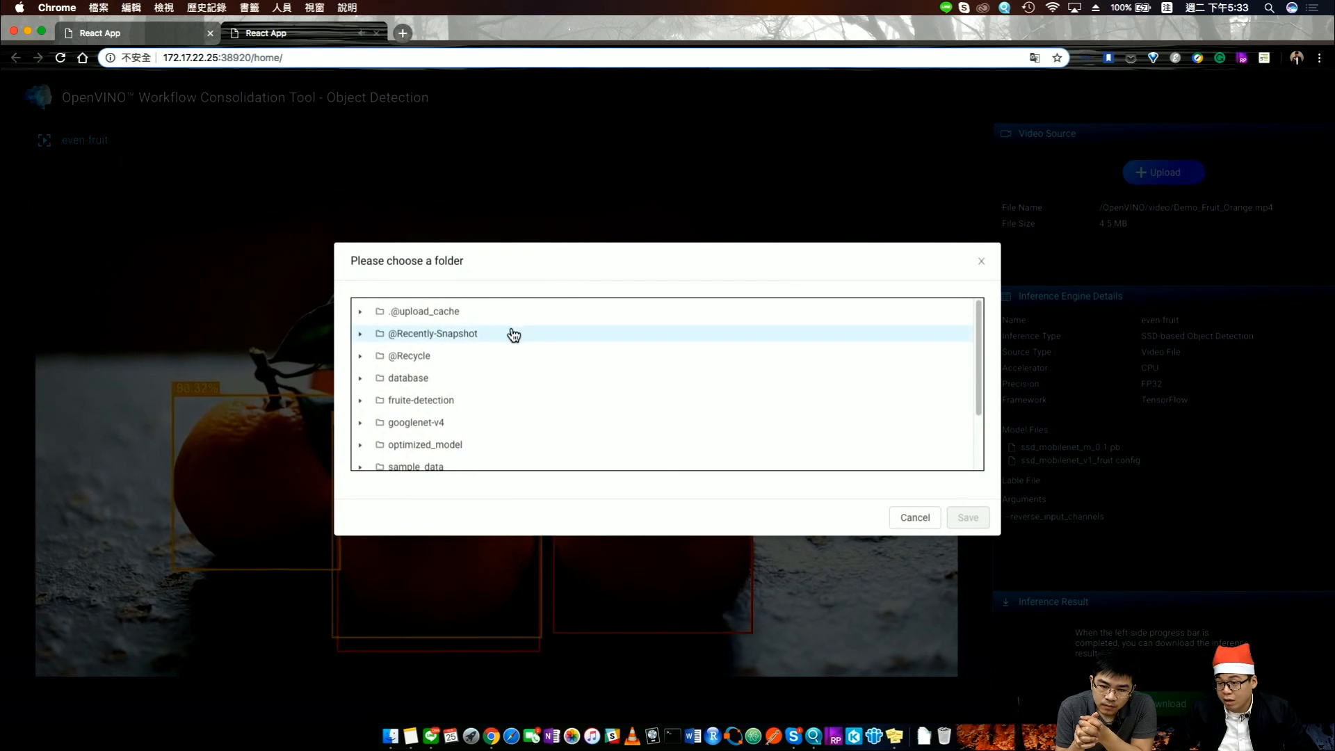
- Choose the video folder as destination, close the chooser and return to the bridge detection run
{"action": "scroll", "scroll_direction": "down", "scroll_amount": 3}
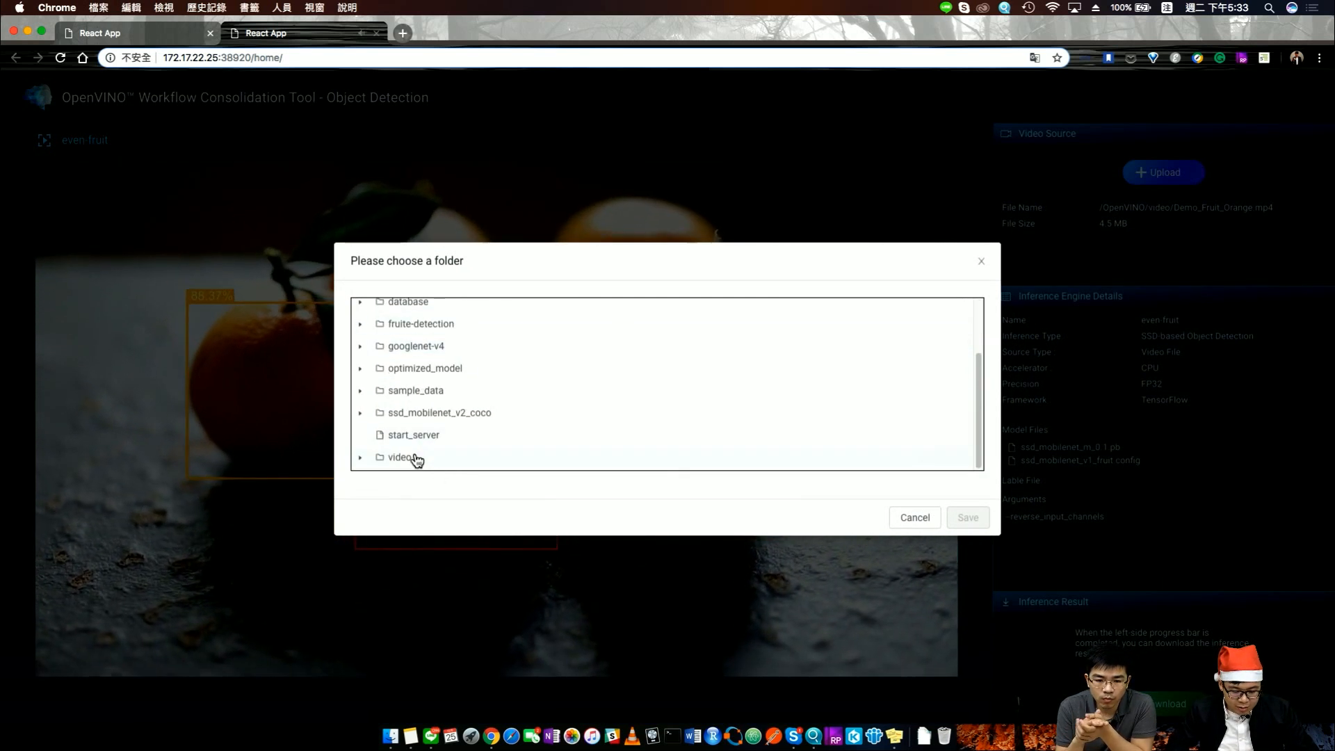
{"action": "left_click", "coordinate": [401, 458]}
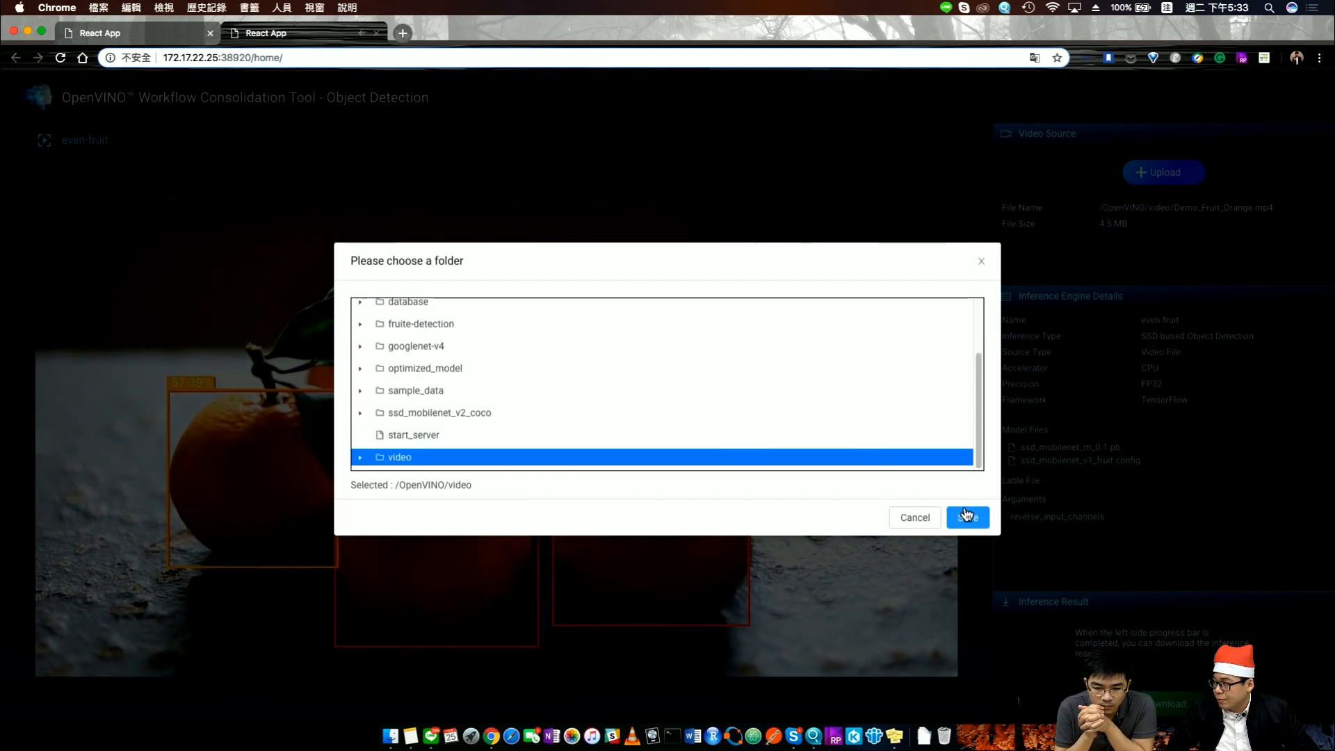
{"action": "mouse_move", "coordinate": [980, 267]}
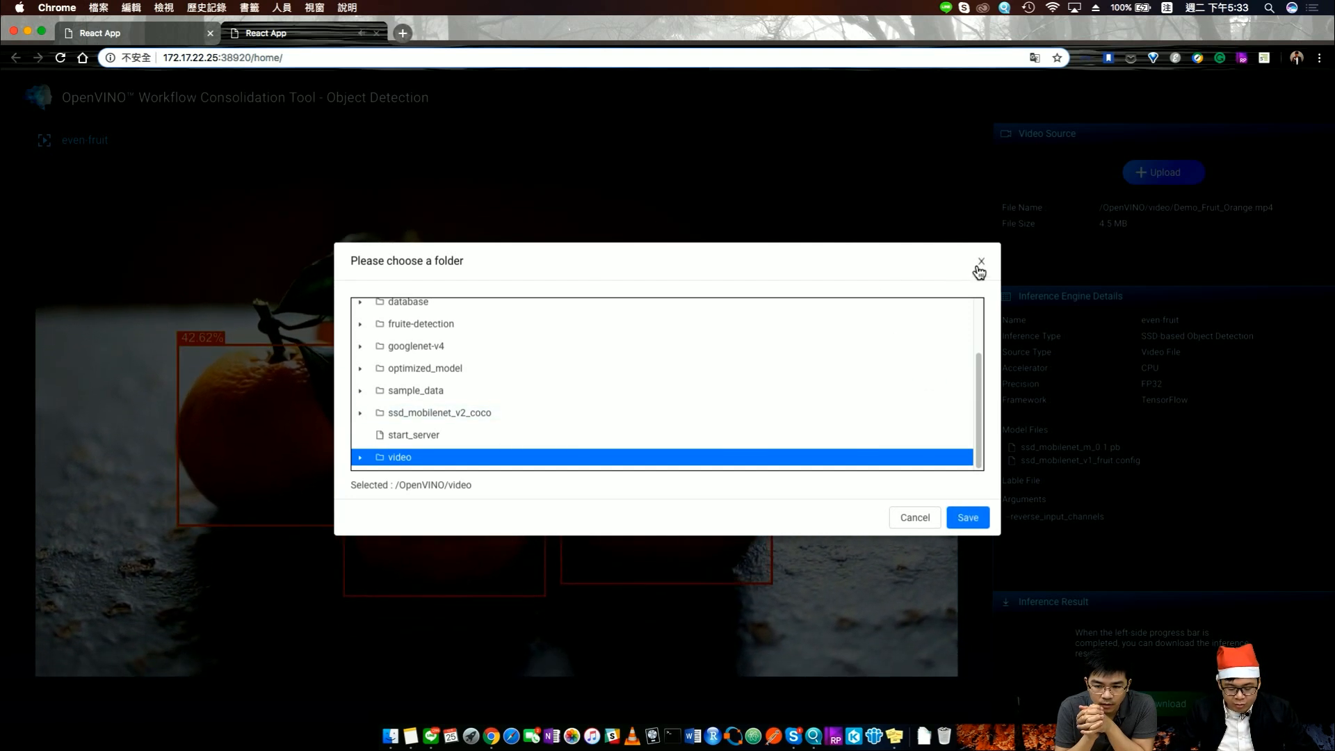
{"action": "left_click", "coordinate": [980, 261]}
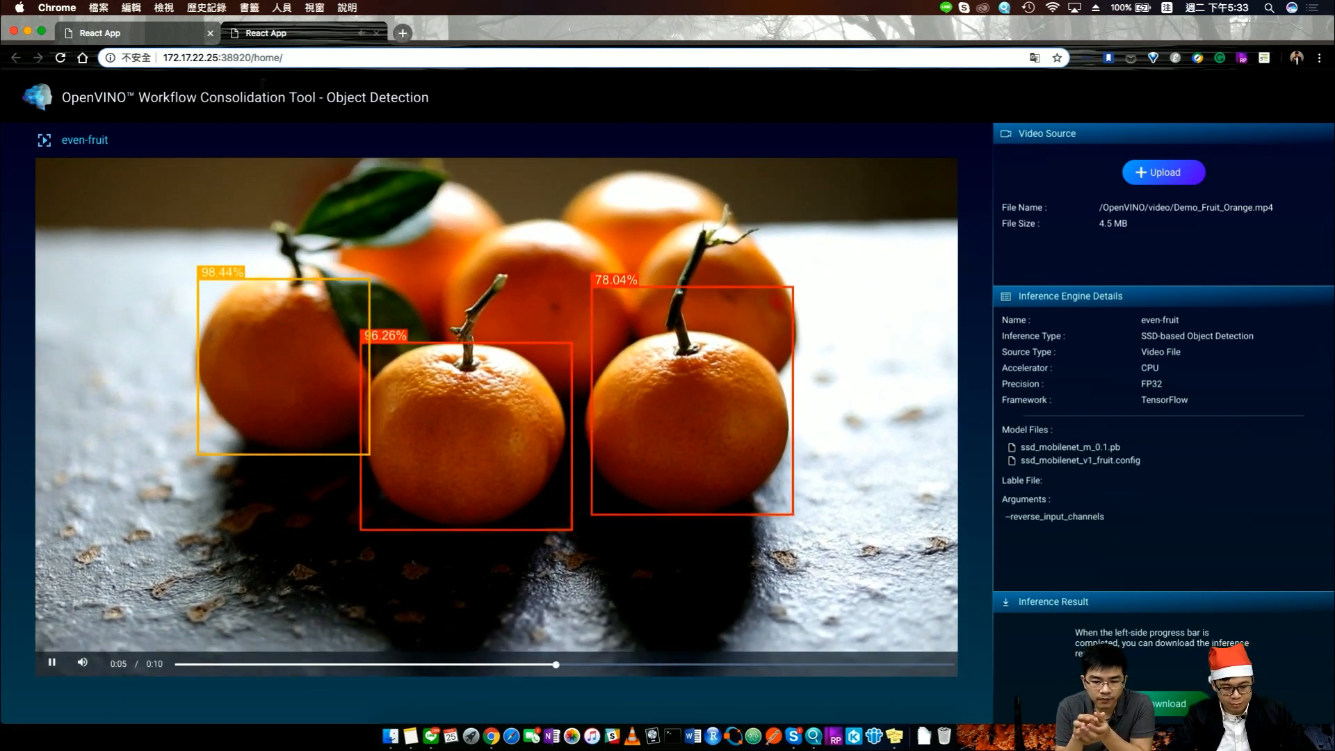
{"action": "left_click", "coordinate": [302, 33]}
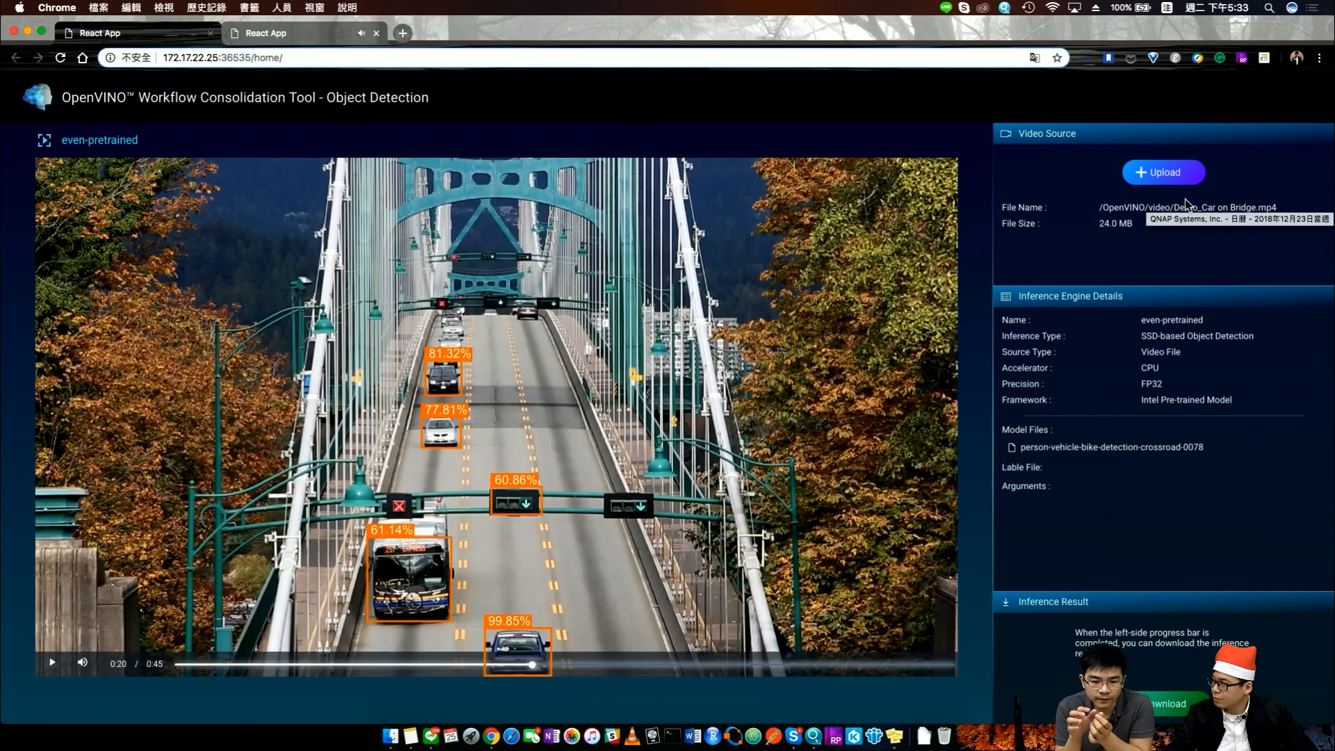
{"action": "mouse_move", "coordinate": [353, 498]}
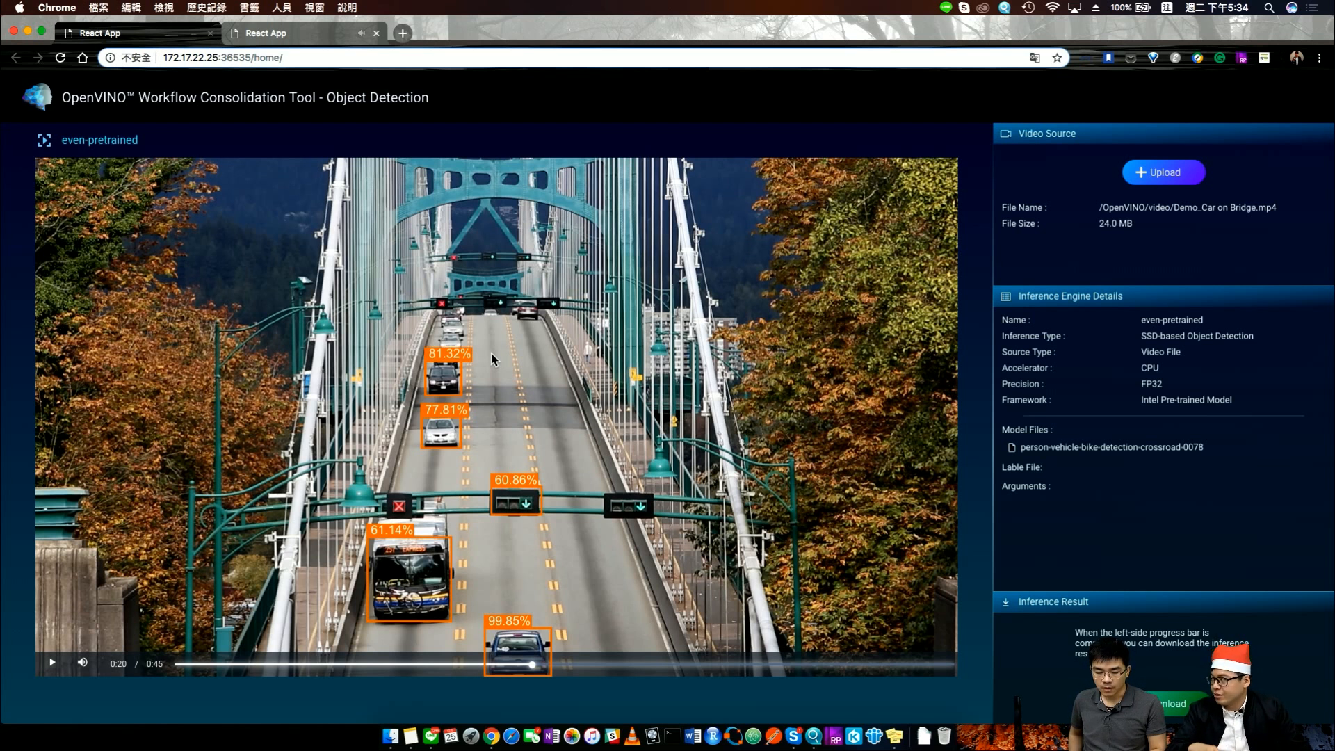
{"action": "mouse_move", "coordinate": [286, 267]}
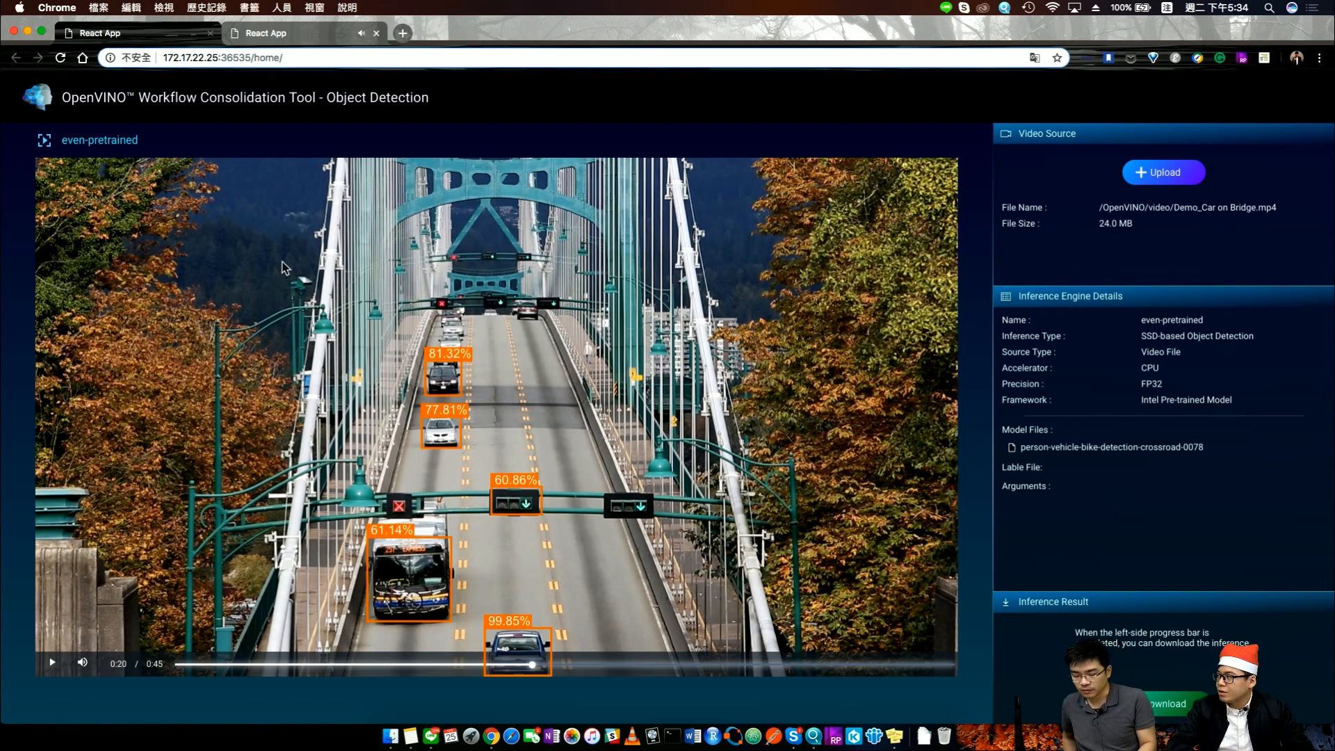
{"action": "mouse_move", "coordinate": [371, 204]}
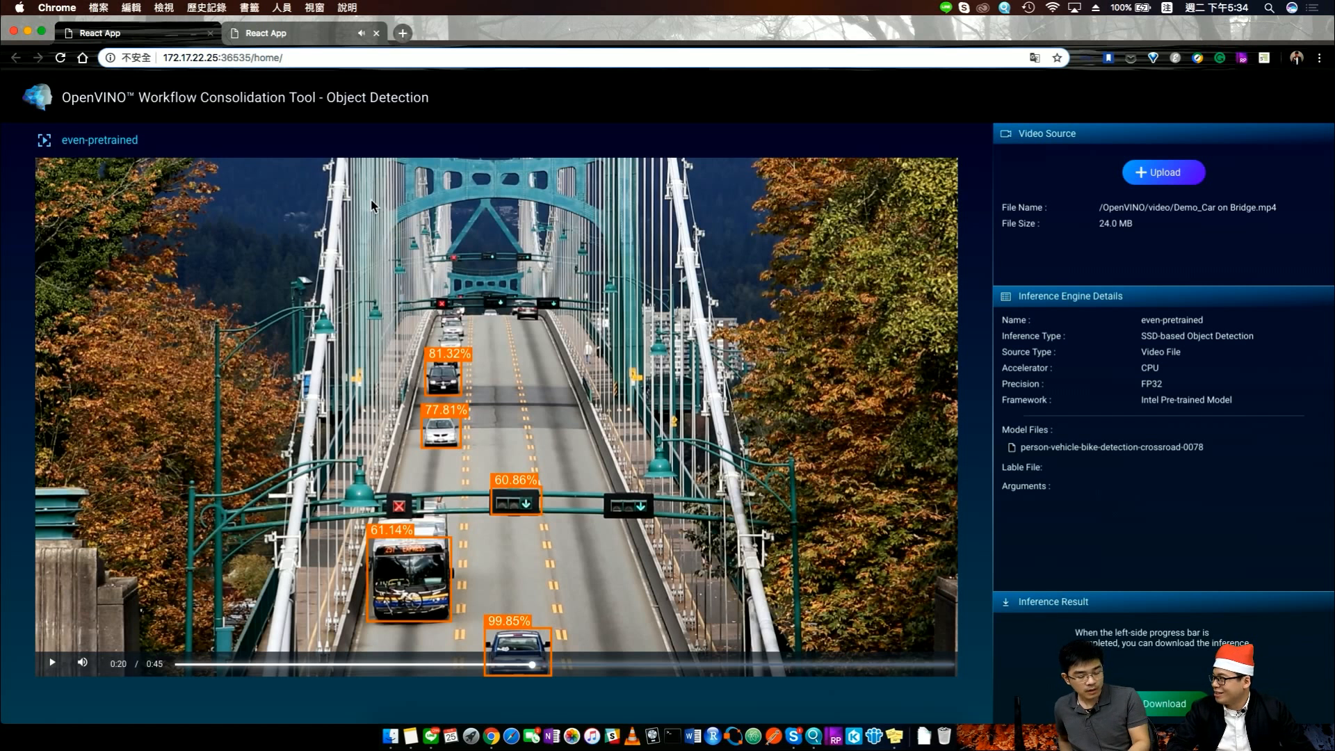
{"action": "mouse_move", "coordinate": [327, 191]}
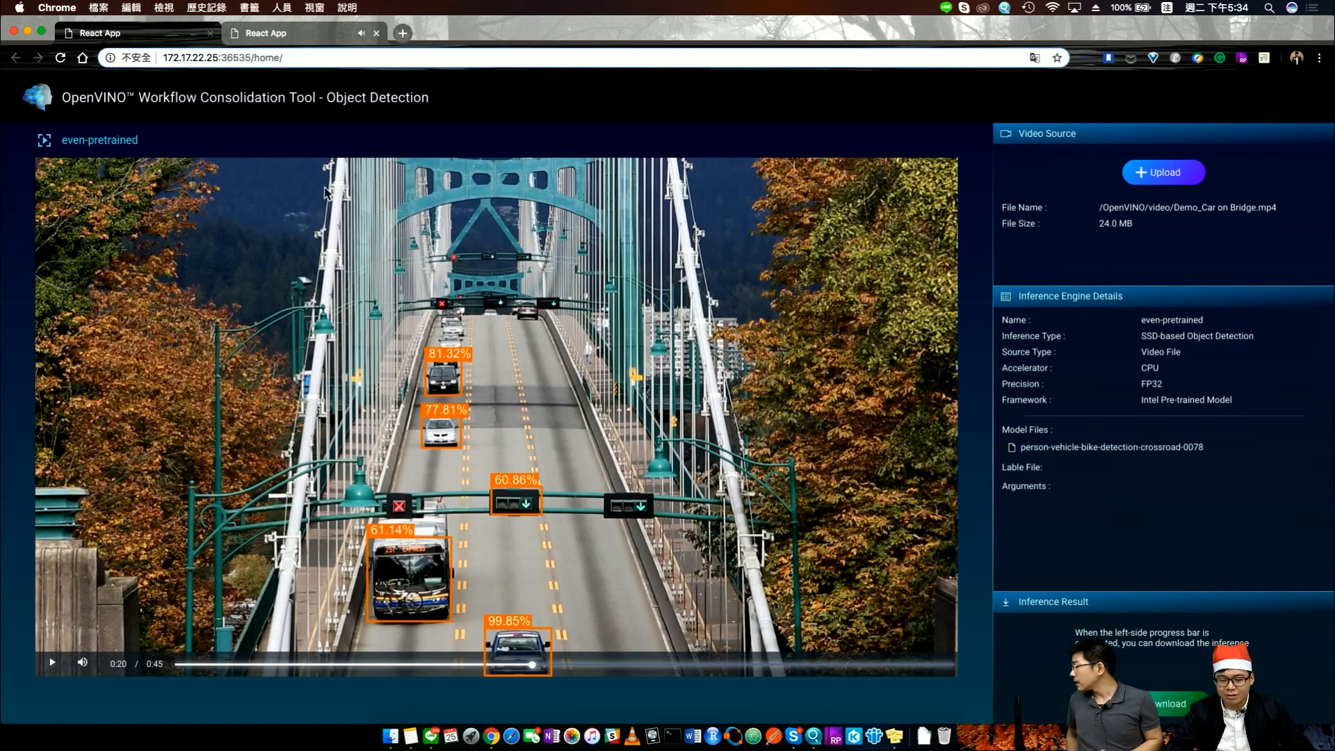